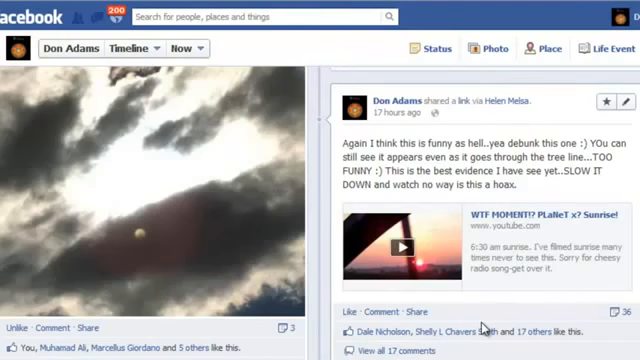
pyautogui.scroll(-3)
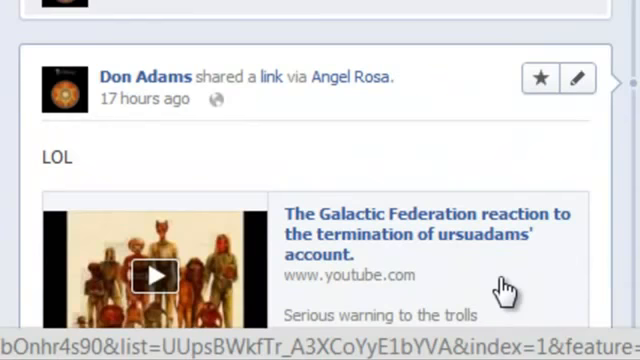
pyautogui.scroll(3)
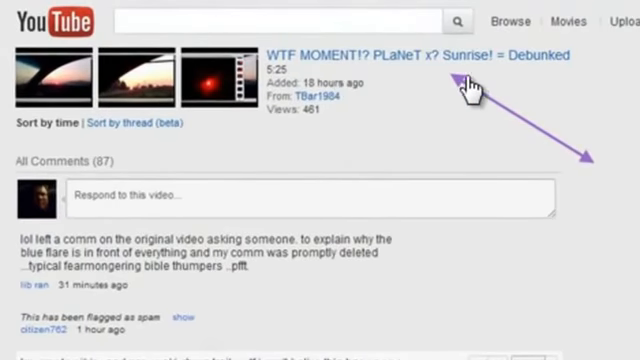
pyautogui.moveTo(535, 88)
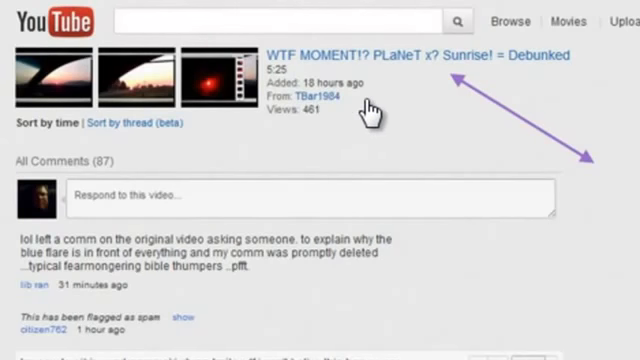
pyautogui.moveTo(320, 120)
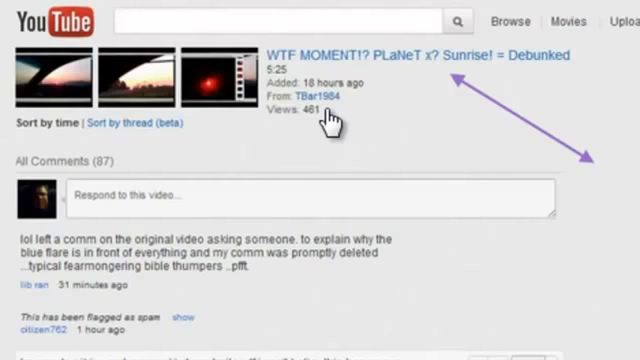
pyautogui.scroll(-3)
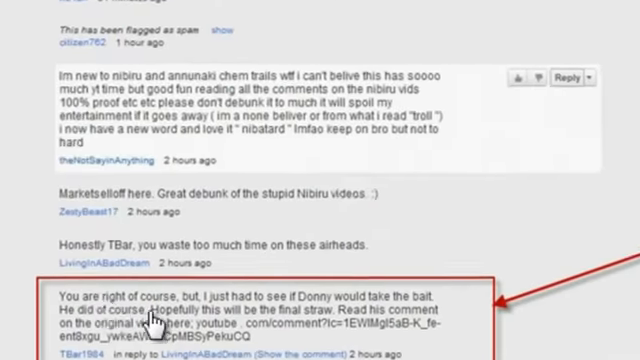
pyautogui.scroll(-3)
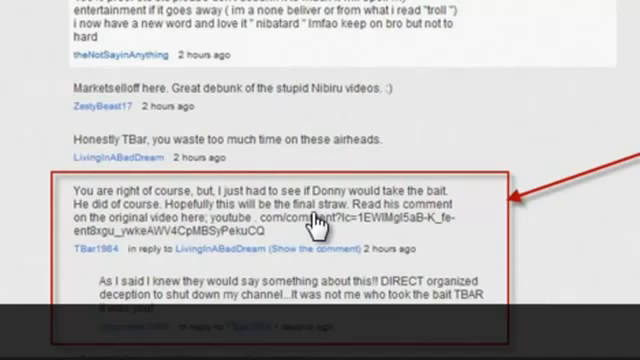
pyautogui.moveTo(400, 235)
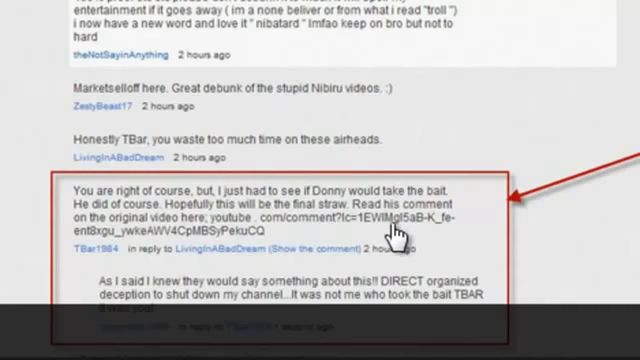
pyautogui.moveTo(400, 230)
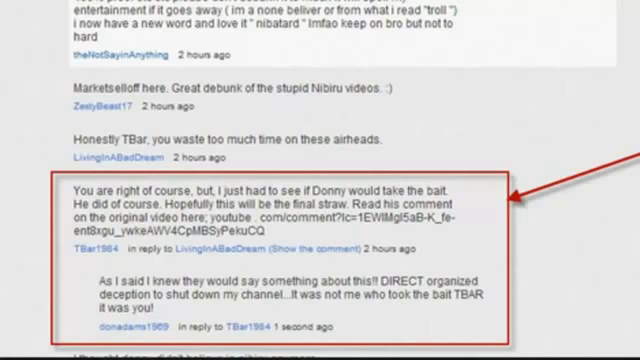
pyautogui.scroll(-3)
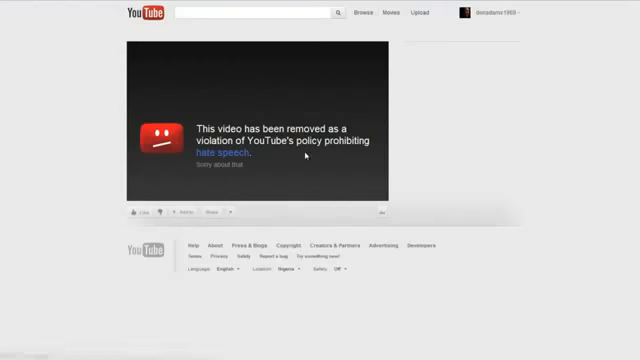
pyautogui.moveTo(307, 160)
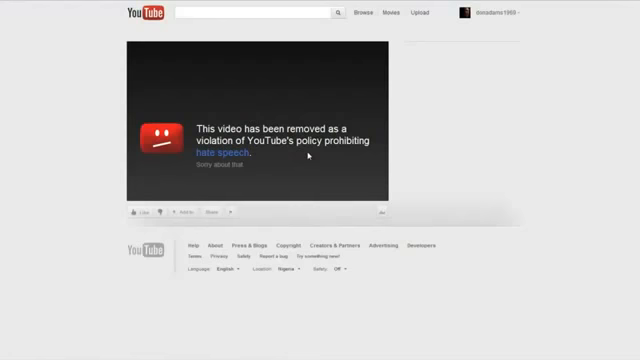
pyautogui.moveTo(261, 186)
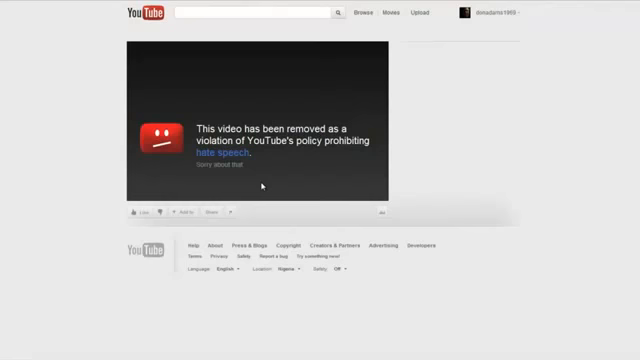
pyautogui.moveTo(258, 185)
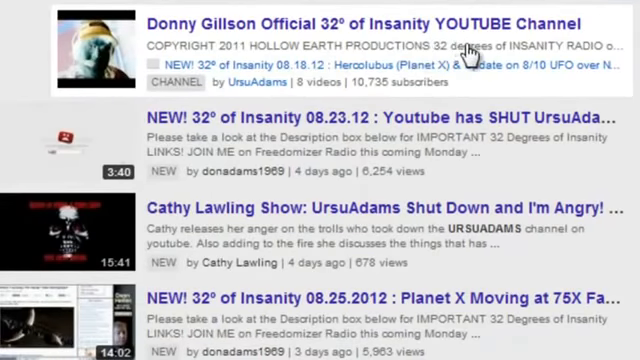
pyautogui.moveTo(500, 90)
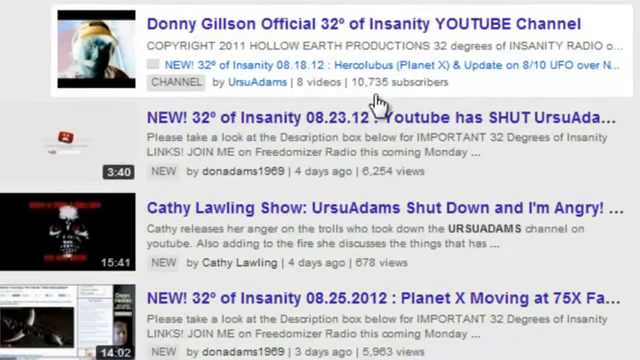
pyautogui.moveTo(290, 90)
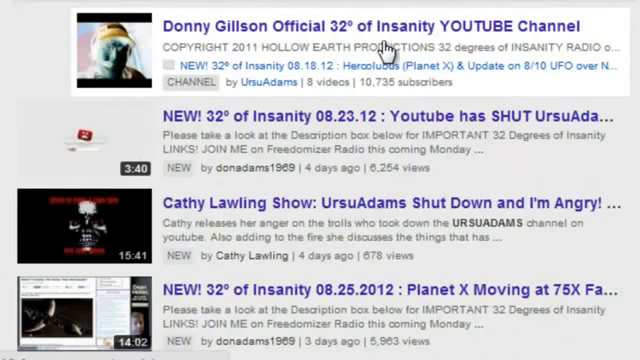
pyautogui.moveTo(288, 64)
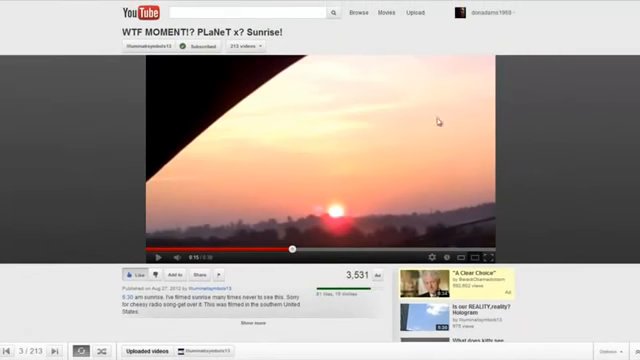
pyautogui.moveTo(577, 193)
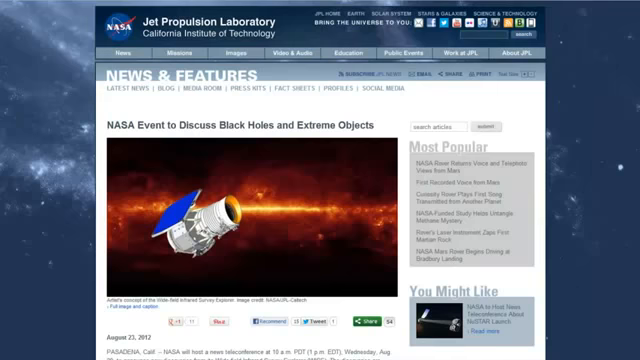
pyautogui.scroll(-3)
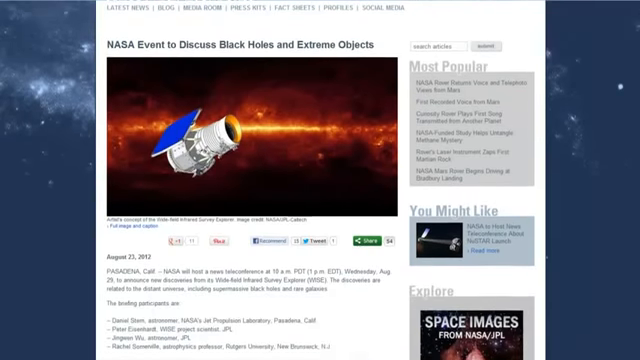
pyautogui.scroll(-3)
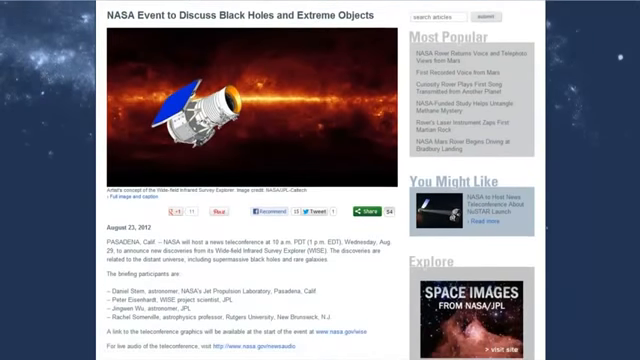
pyautogui.scroll(-3)
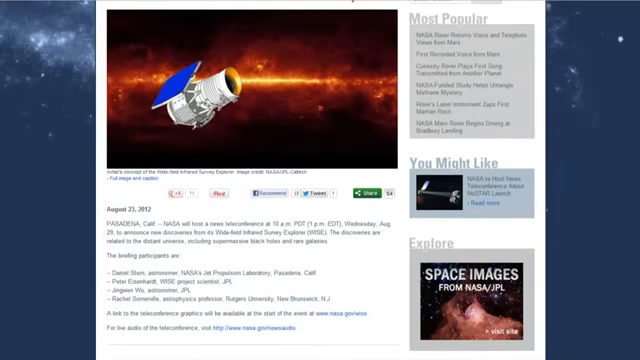
pyautogui.scroll(-3)
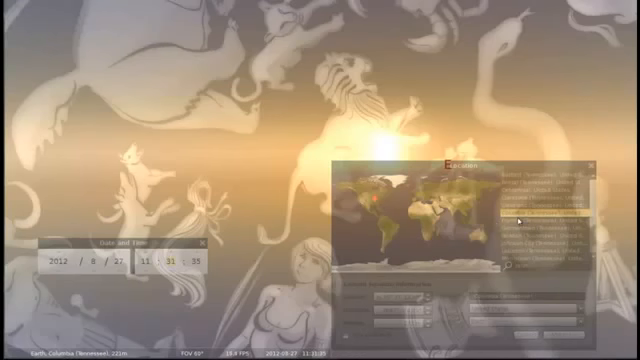
pyautogui.moveTo(398, 148)
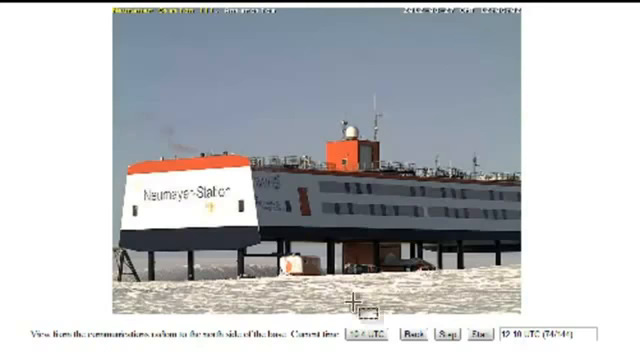
pyautogui.moveTo(308, 147)
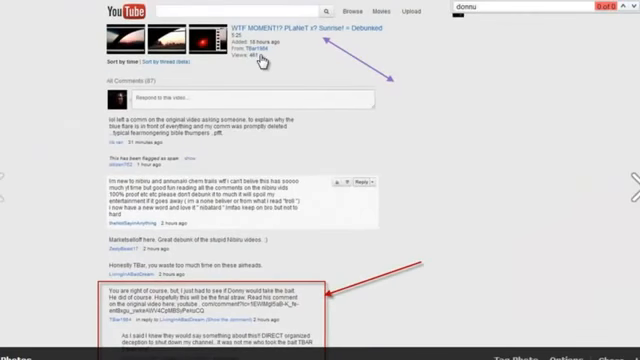
pyautogui.moveTo(256, 60)
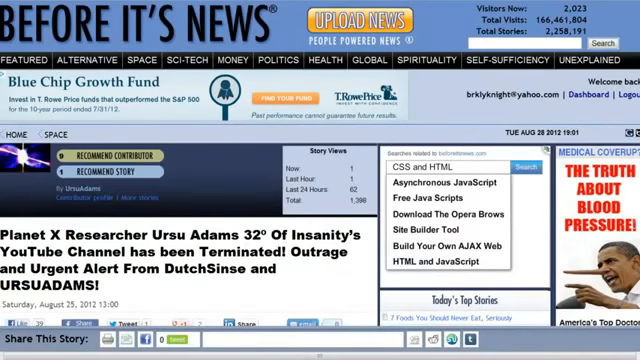
pyautogui.scroll(-3)
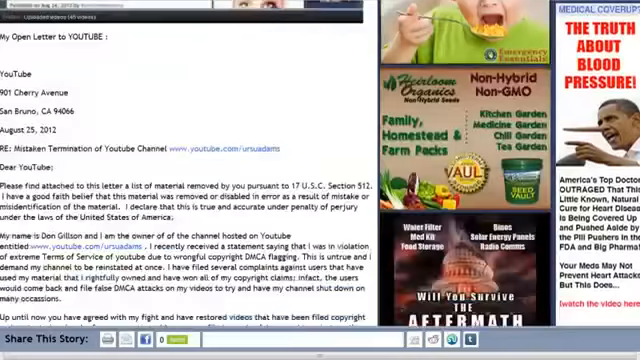
pyautogui.scroll(-3)
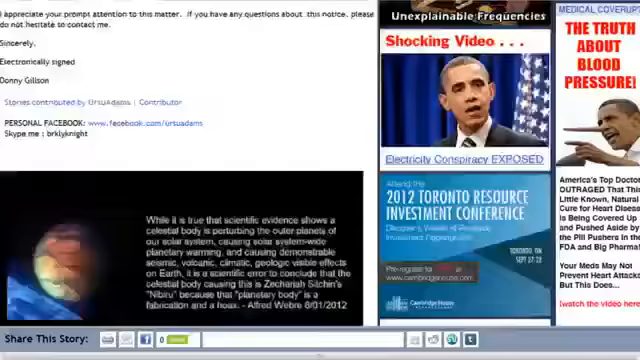
pyautogui.scroll(-3)
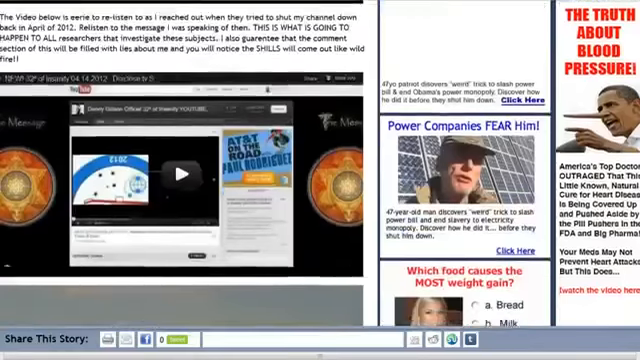
pyautogui.scroll(-3)
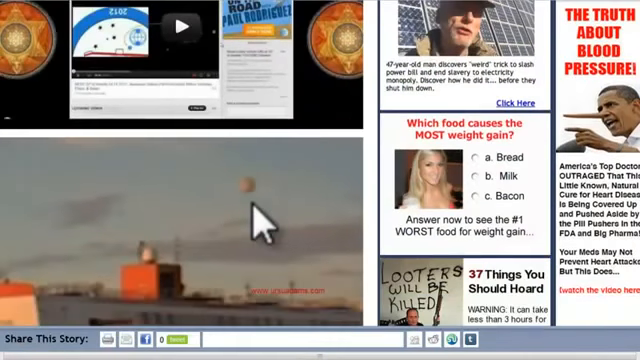
pyautogui.scroll(-3)
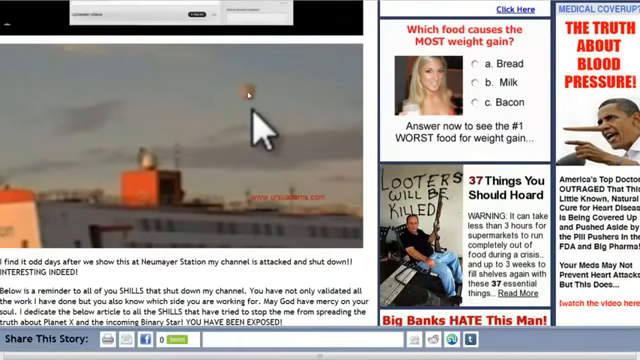
pyautogui.moveTo(210, 155)
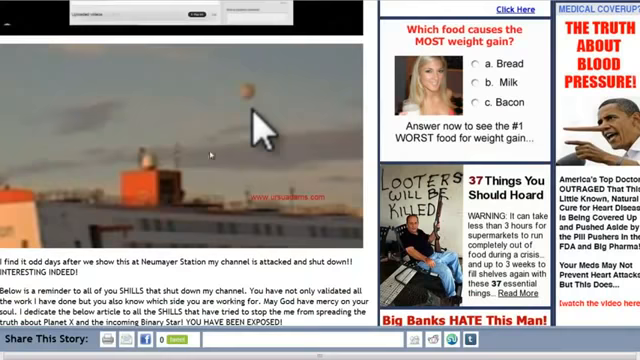
pyautogui.scroll(-3)
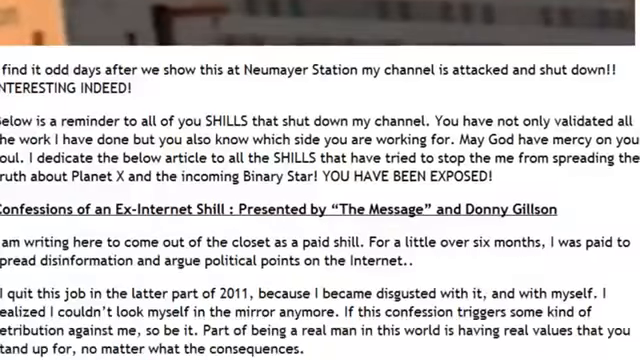
pyautogui.scroll(-3)
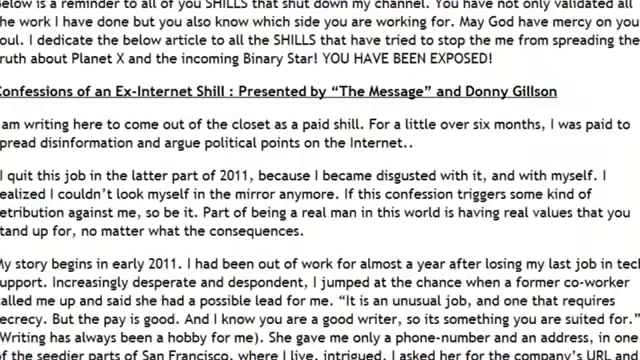
pyautogui.scroll(-3)
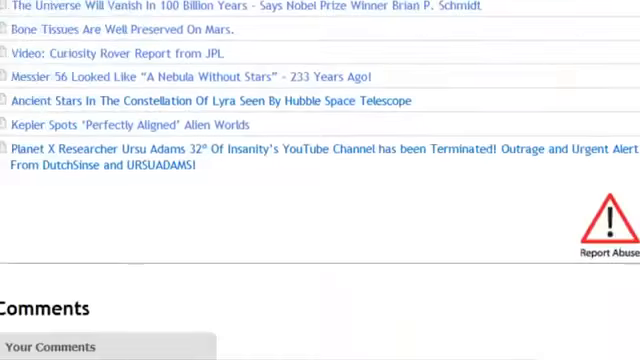
pyautogui.scroll(-3)
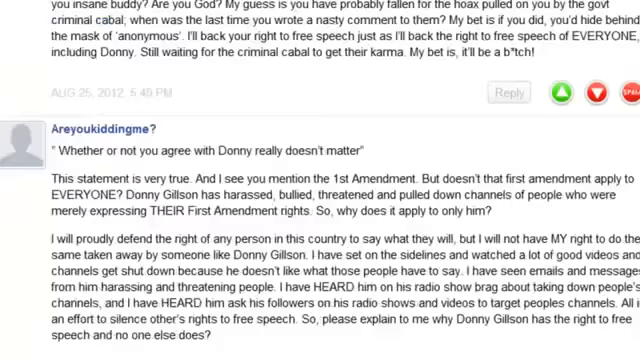
pyautogui.scroll(-3)
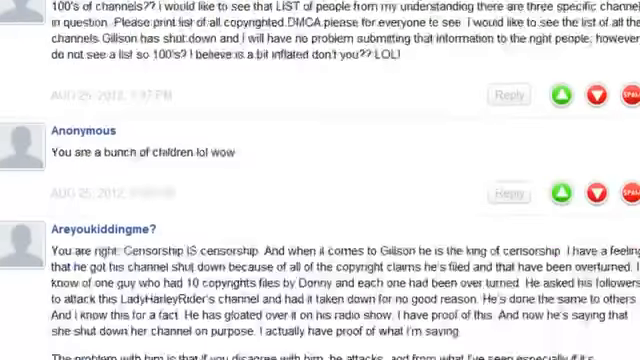
pyautogui.scroll(-3)
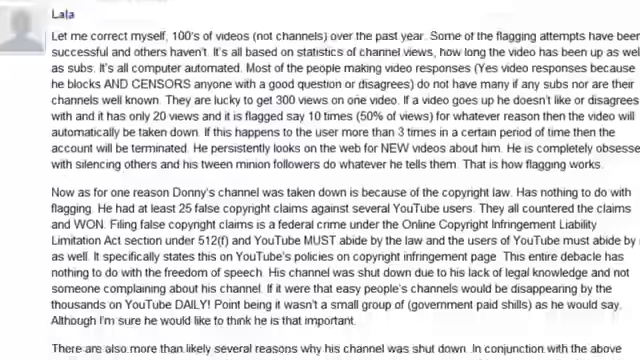
pyautogui.scroll(-3)
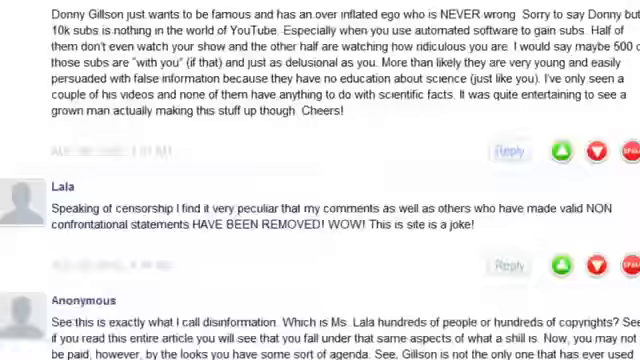
pyautogui.scroll(-3)
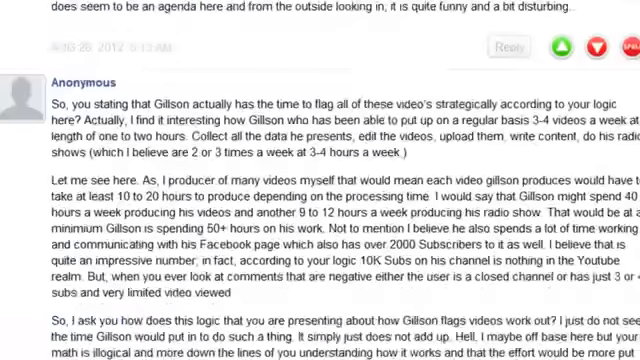
pyautogui.scroll(-3)
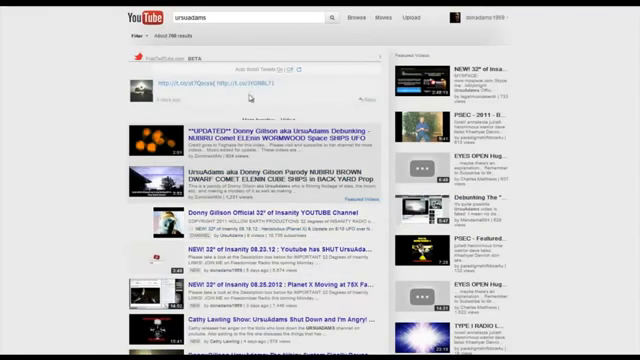
pyautogui.moveTo(567, 162)
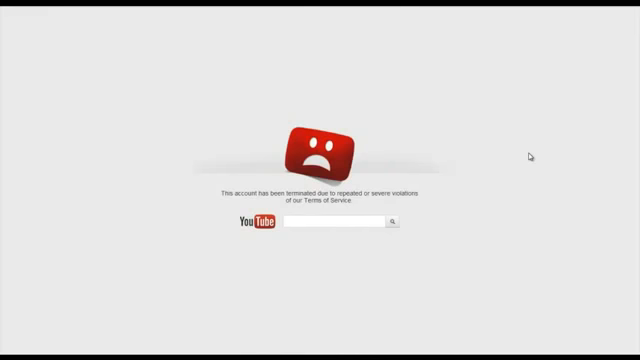
pyautogui.moveTo(293, 12)
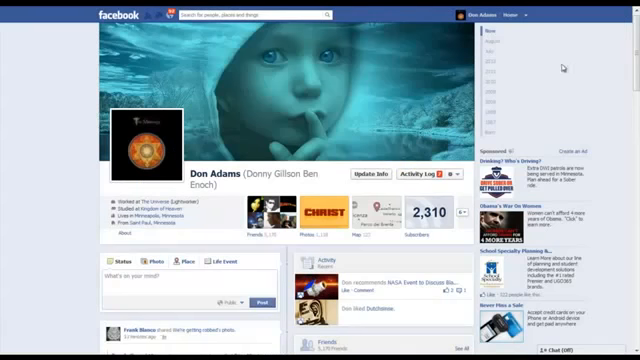
pyautogui.moveTo(608, 168)
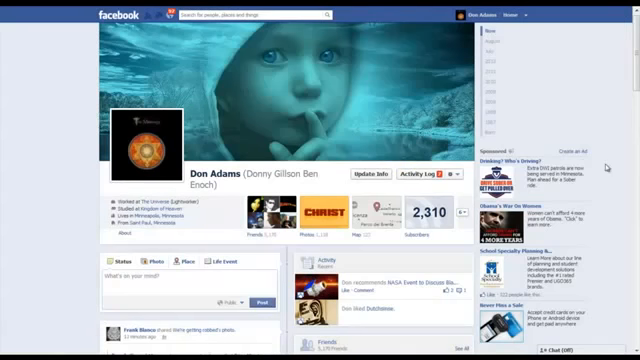